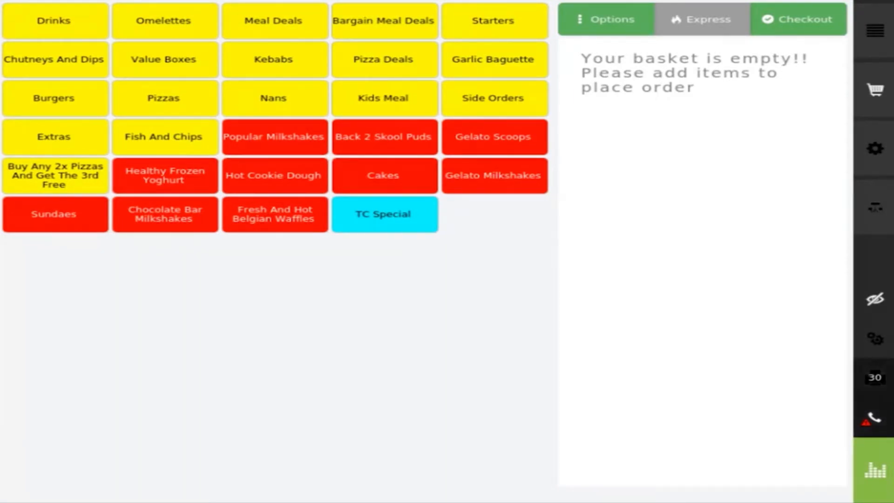
# - Add a Coke Can from Drinks > Cans to the basket (£0.90)
pyautogui.click(52, 21)
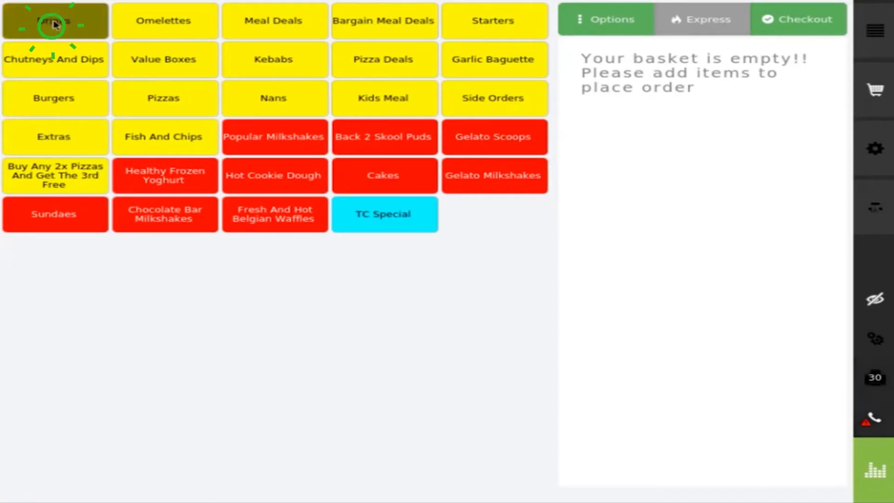
pyautogui.click(54, 21)
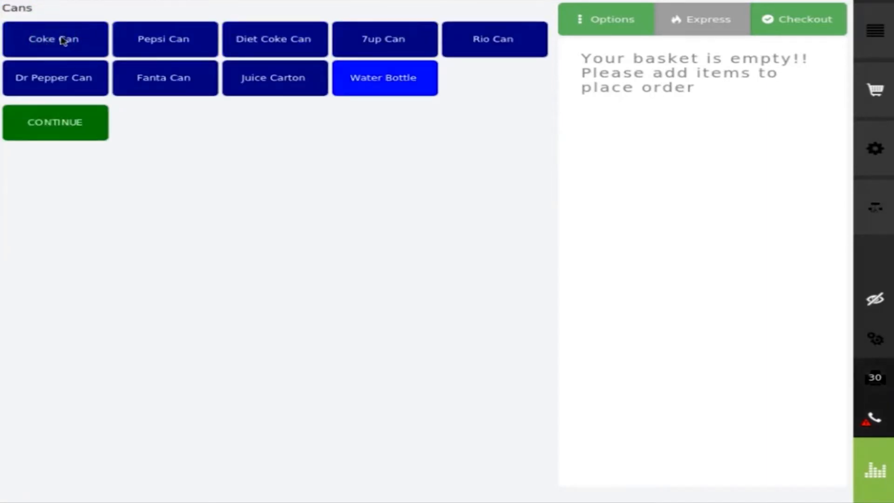
pyautogui.click(54, 39)
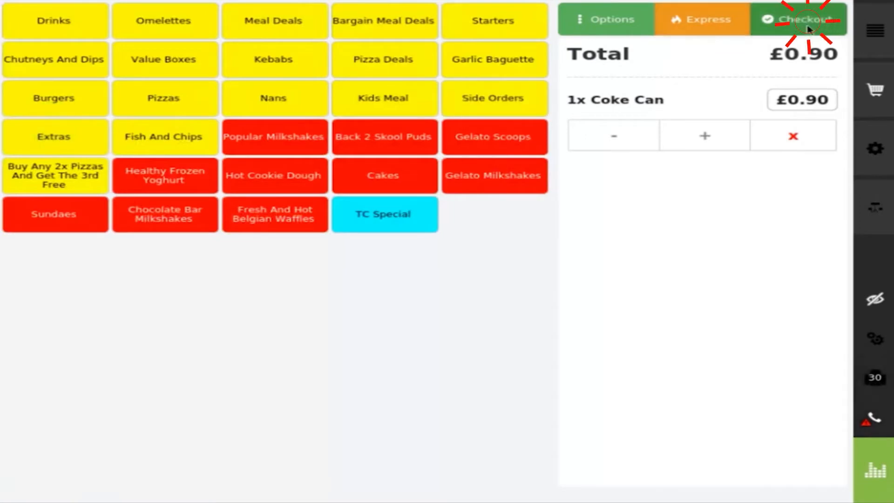
pyautogui.click(802, 19)
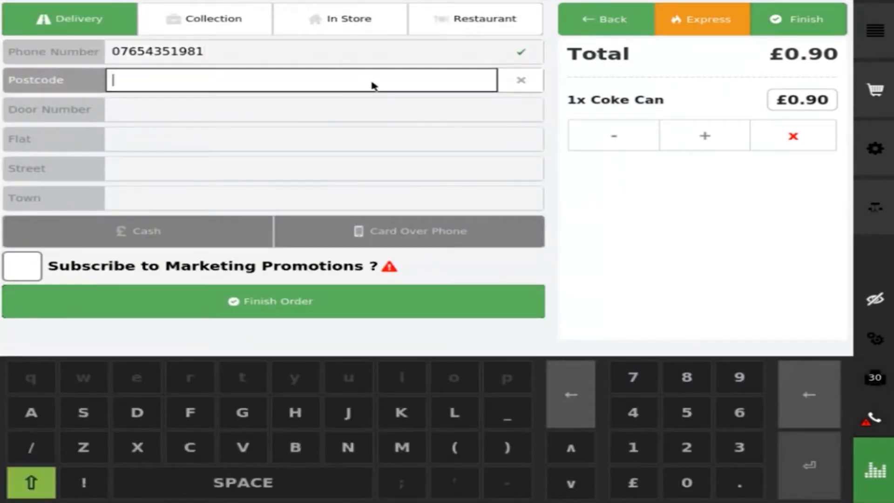
pyautogui.write('ST66')
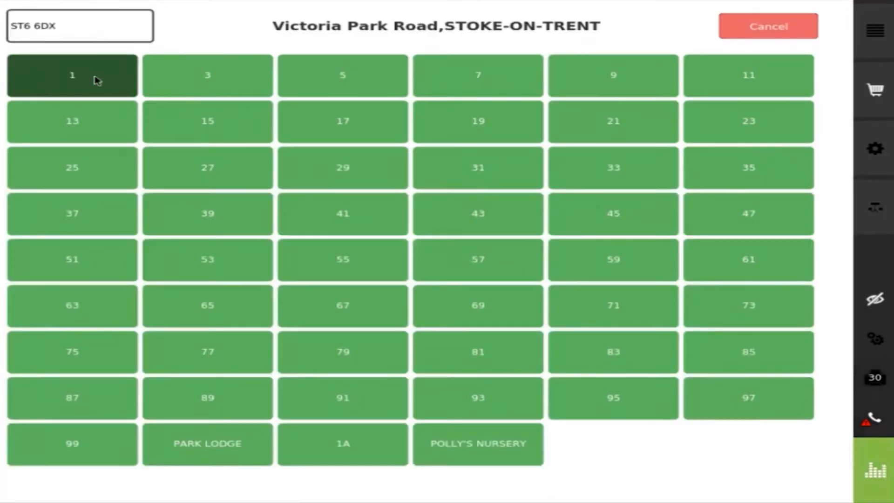
pyautogui.click(208, 75)
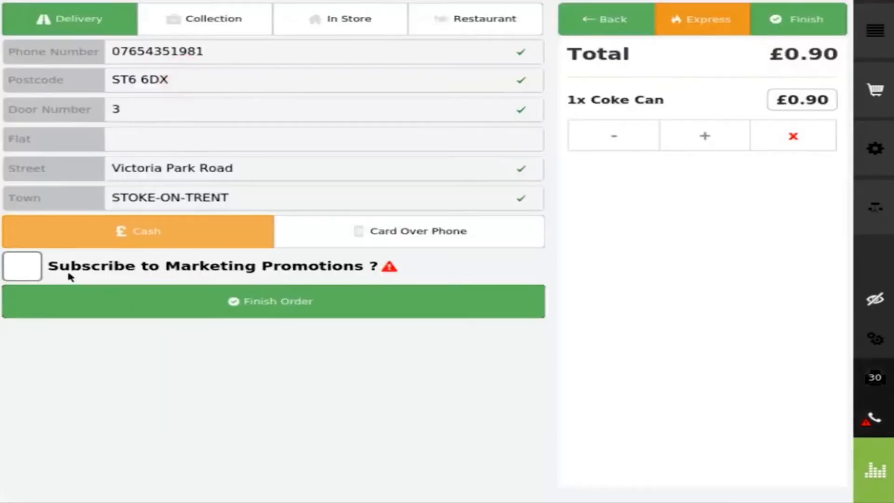
pyautogui.click(22, 267)
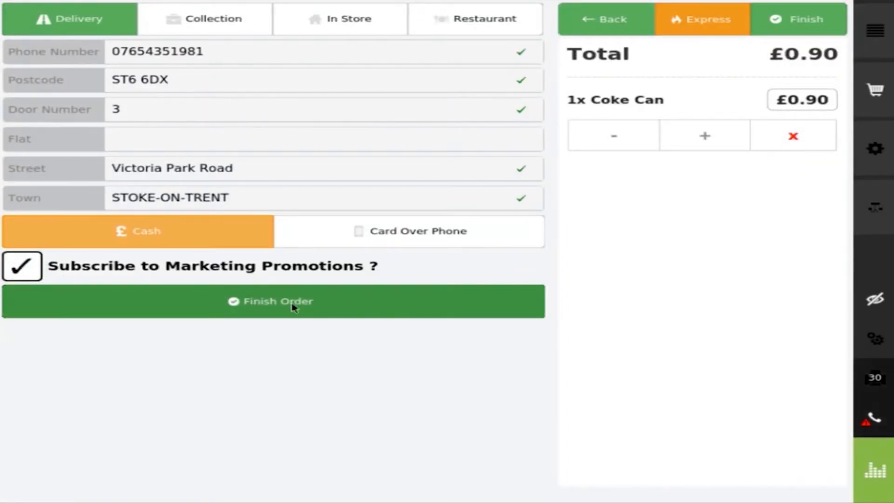
pyautogui.click(277, 301)
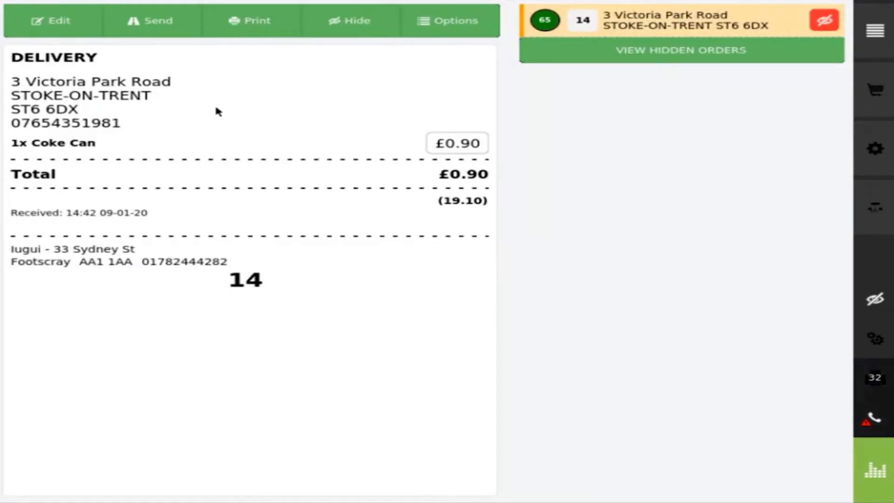
# - Edit order 14 to add a Pepsi Can and finish it at £1.80
pyautogui.click(53, 20)
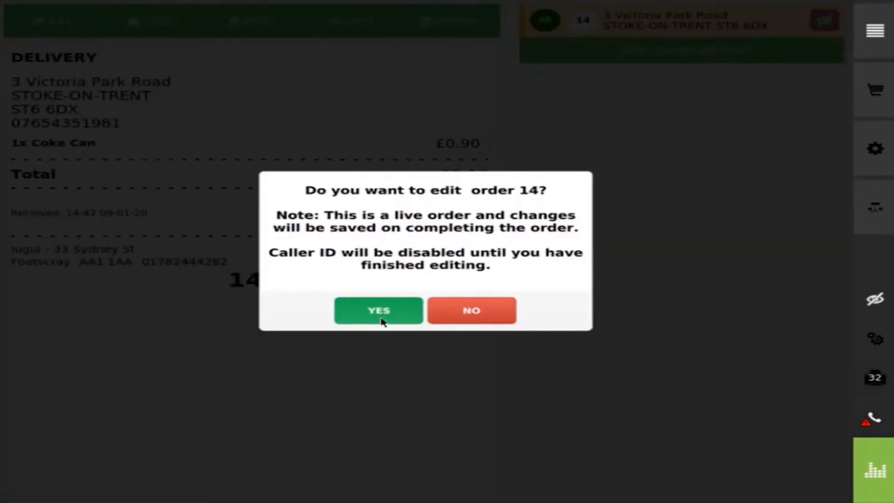
pyautogui.click(378, 310)
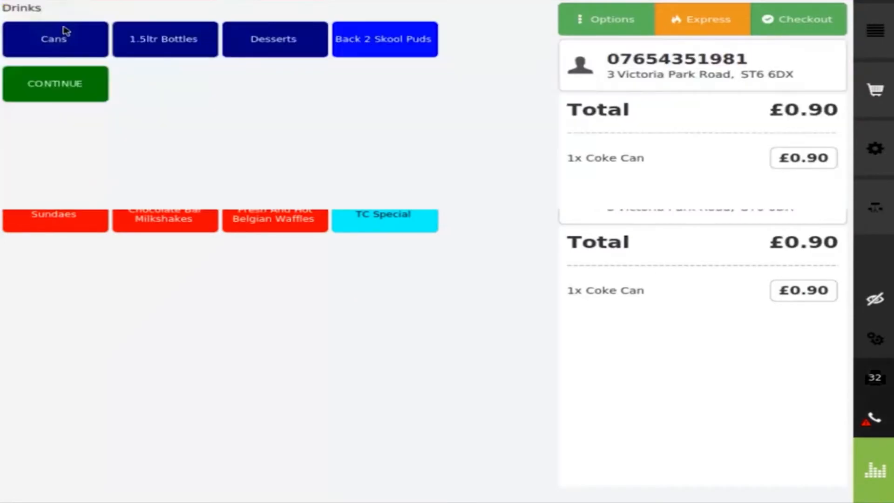
pyautogui.click(55, 39)
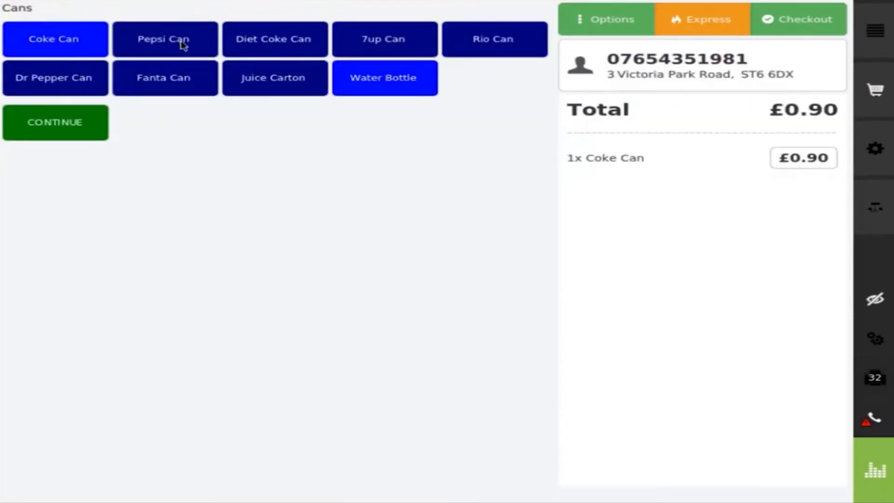
pyautogui.click(164, 39)
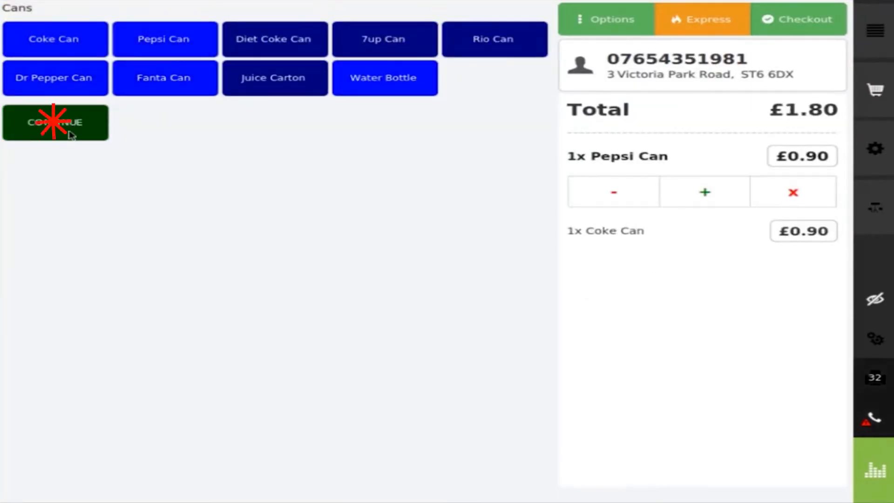
pyautogui.click(55, 123)
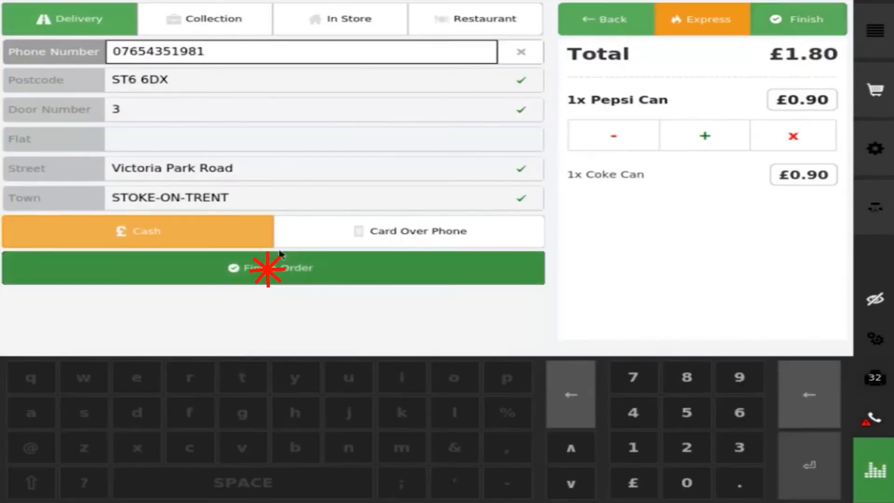
pyautogui.click(272, 268)
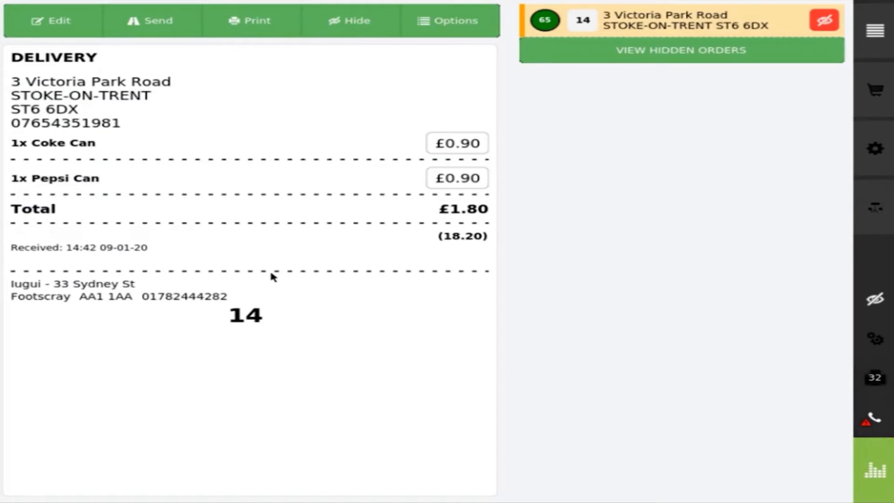
# - Hide order 14, then open the back-office tools screen from the gear
pyautogui.click(352, 21)
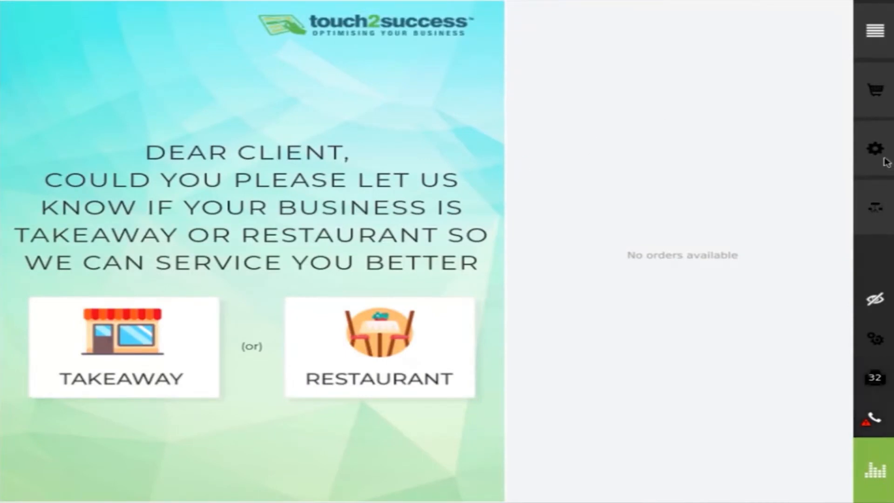
pyautogui.click(876, 148)
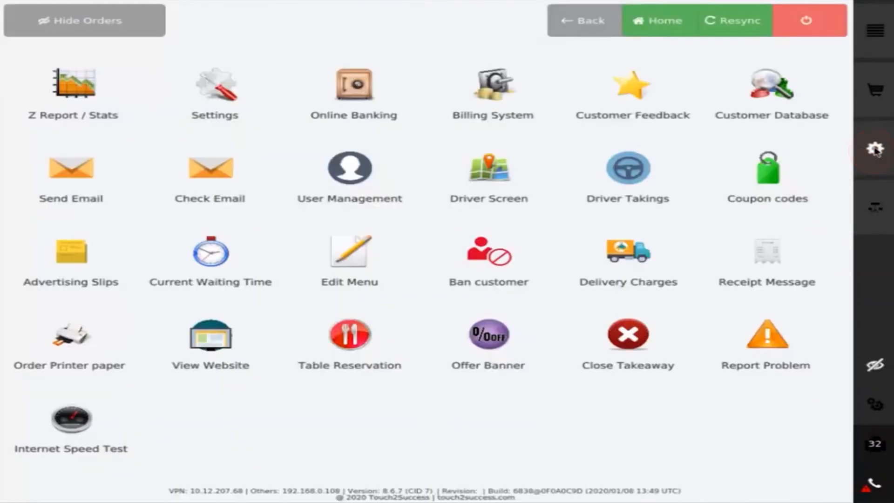
# - Open the Z Report for 8 January 2020: 63 cash orders, £395.87
pyautogui.click(72, 85)
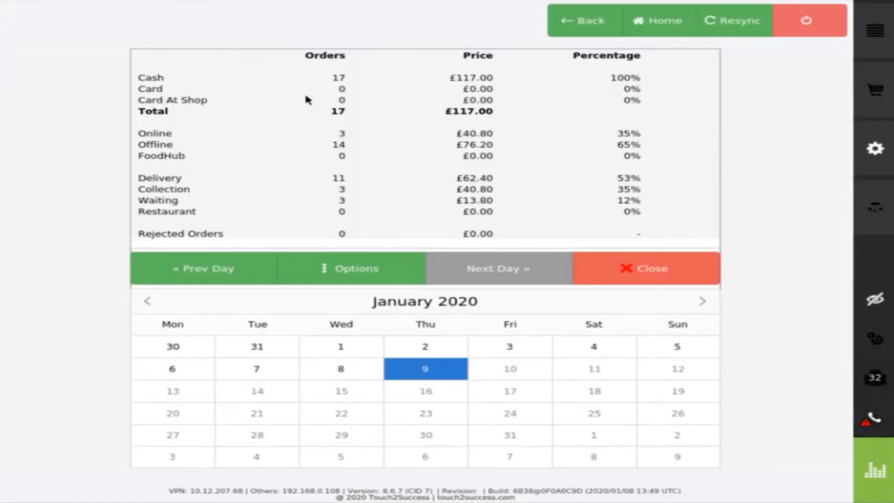
pyautogui.moveTo(418, 403)
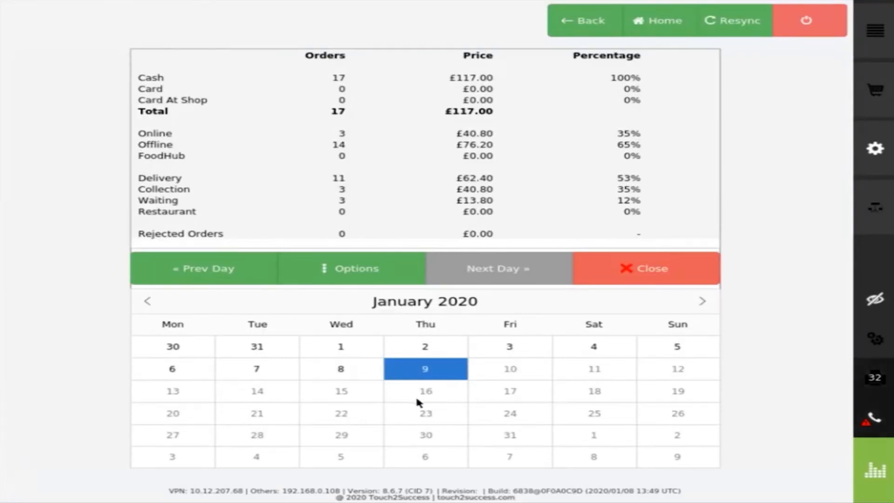
pyautogui.moveTo(126, 182)
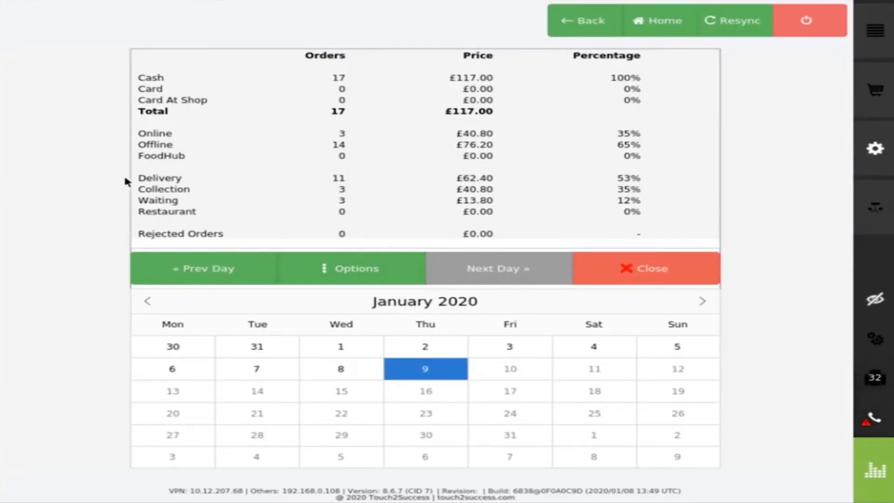
pyautogui.moveTo(232, 210)
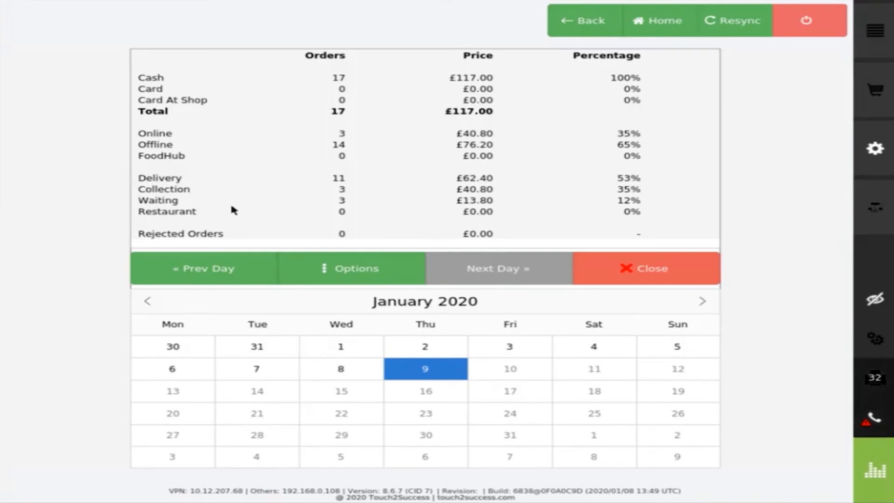
pyautogui.moveTo(285, 114)
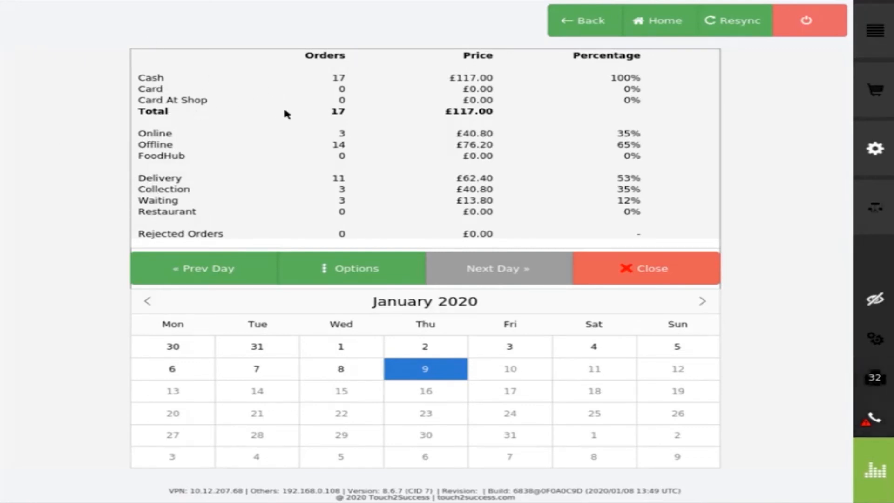
pyautogui.moveTo(282, 157)
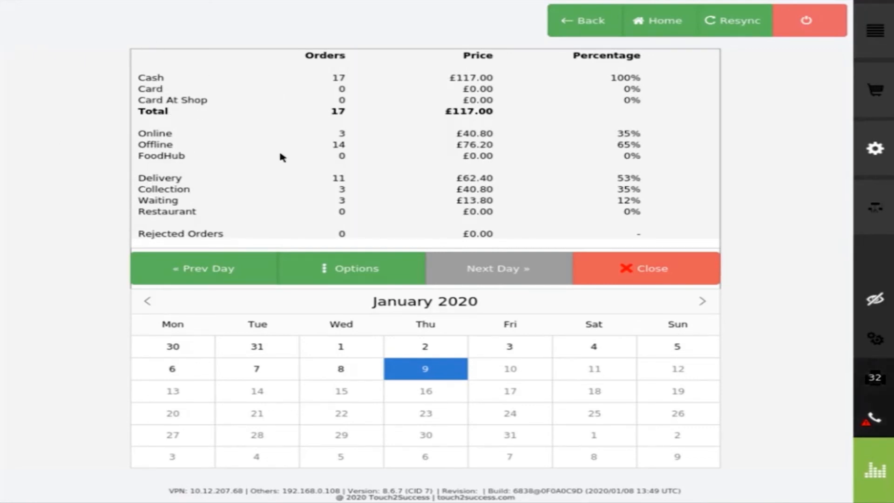
pyautogui.moveTo(354, 389)
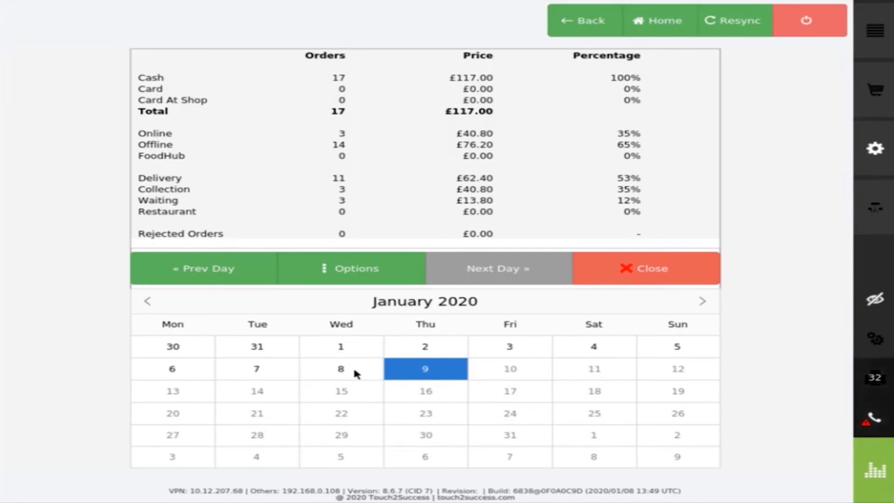
pyautogui.click(341, 369)
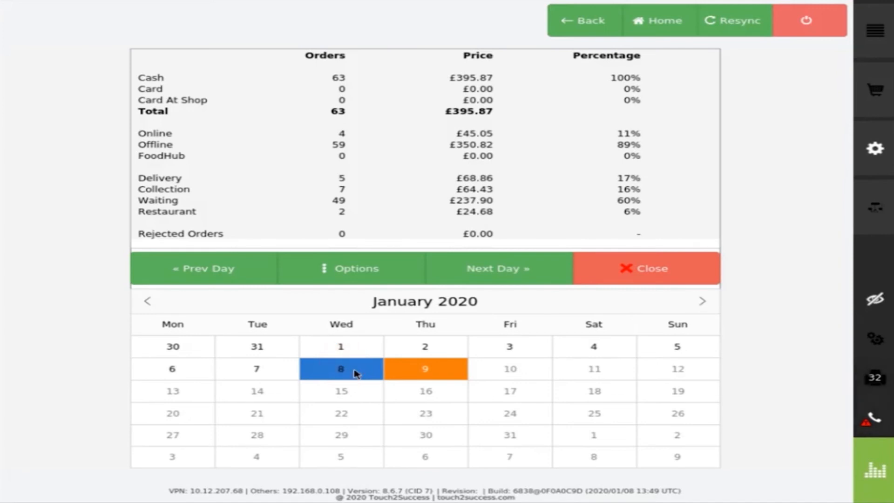